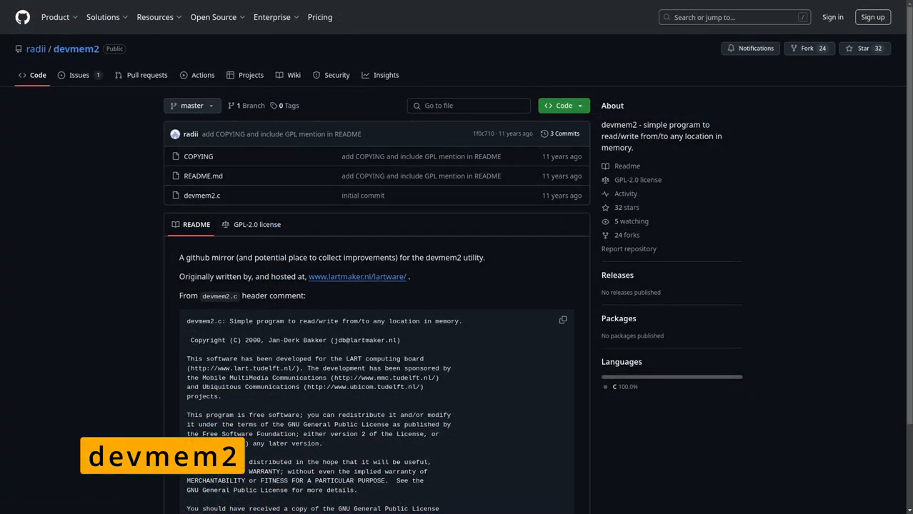
# Advance the Calamares installer through Welcome and Region, then begin the user name 'lin'
pyautogui.scroll(-3)
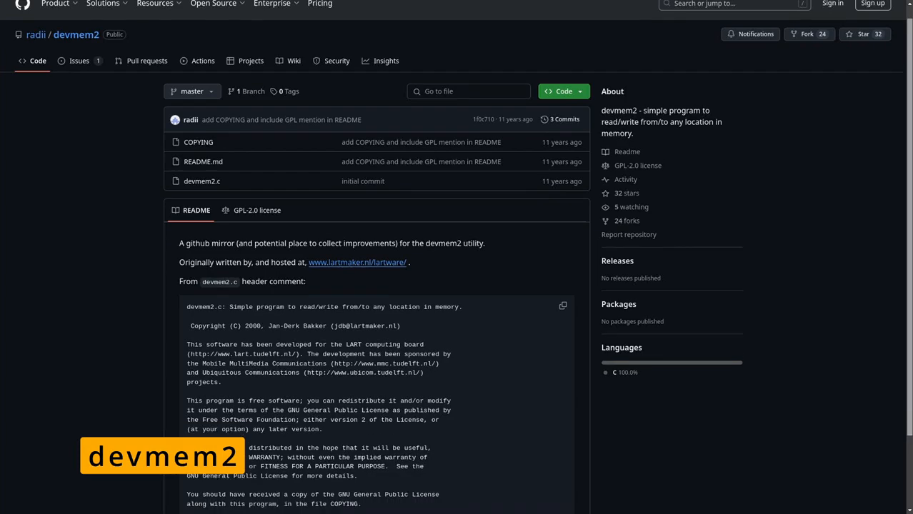
pyautogui.scroll(-3)
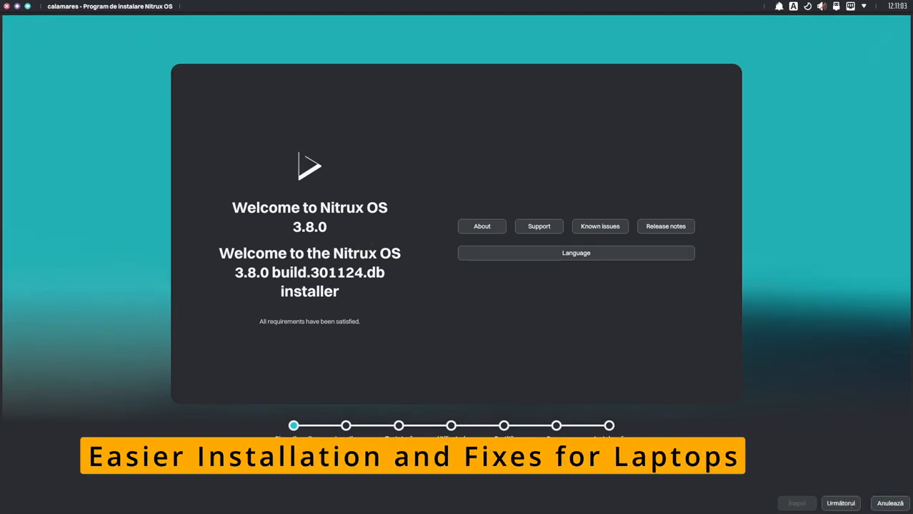
pyautogui.click(840, 503)
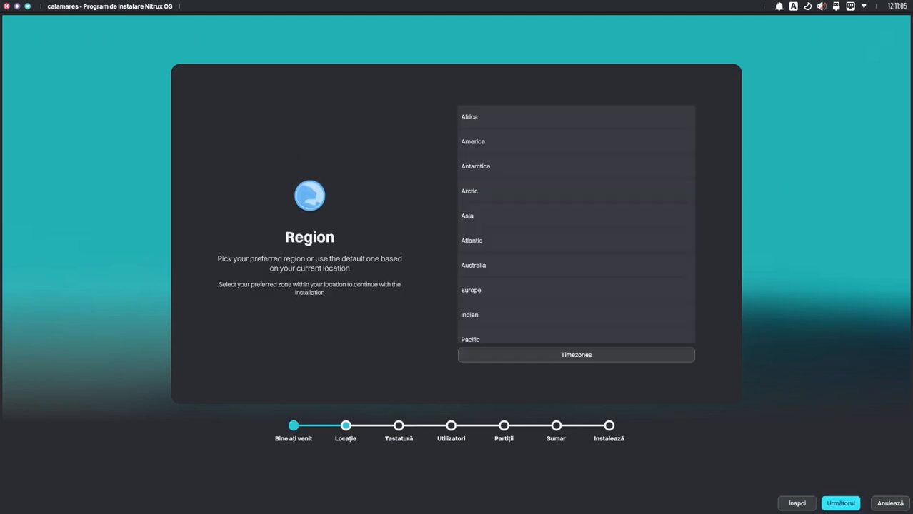
pyautogui.click(841, 503)
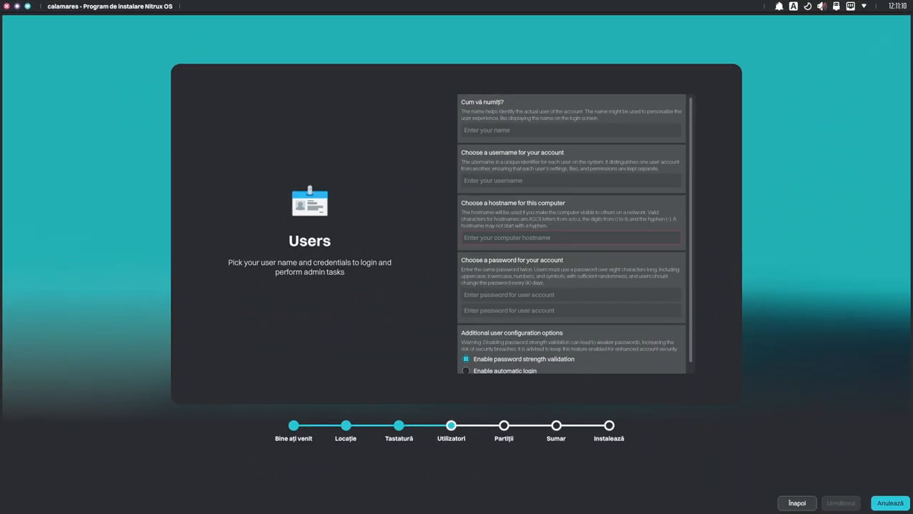
pyautogui.write('lin')
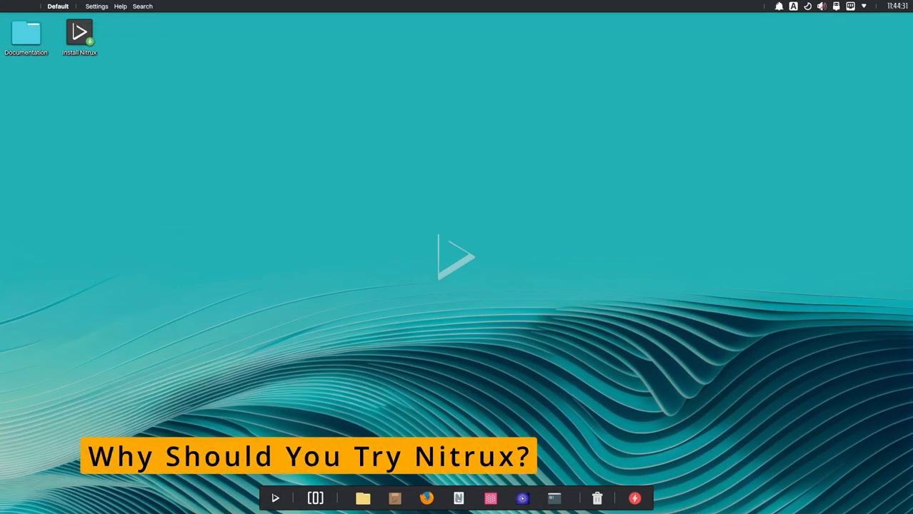
# Launch System Settings from the dock and choose About this System under System Administration
pyautogui.click(274, 497)
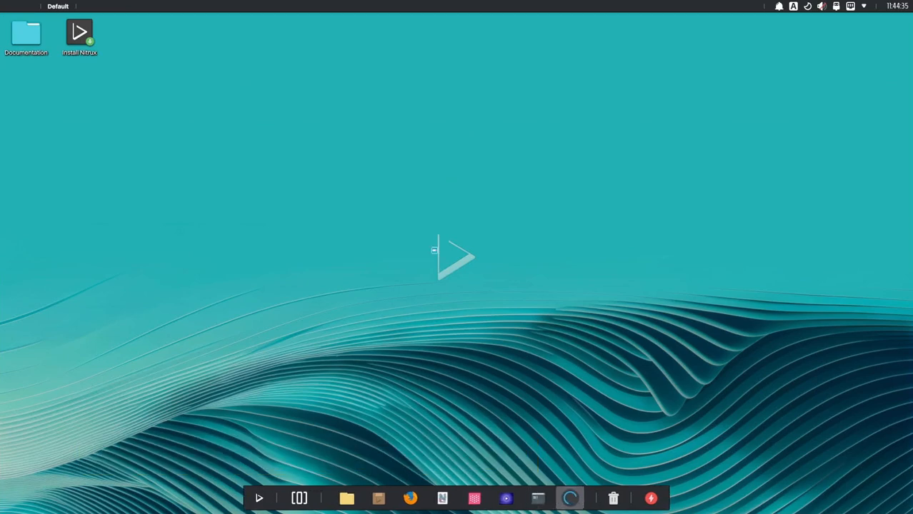
pyautogui.click(570, 497)
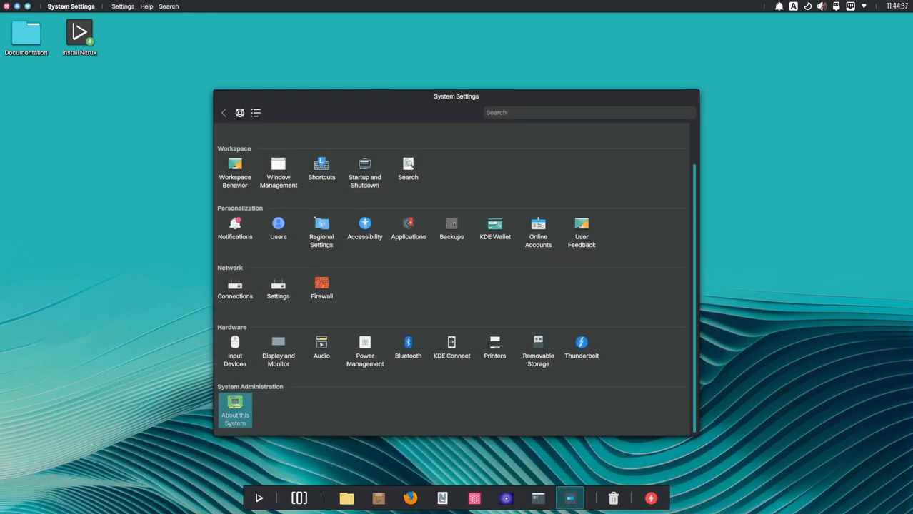
pyautogui.click(234, 412)
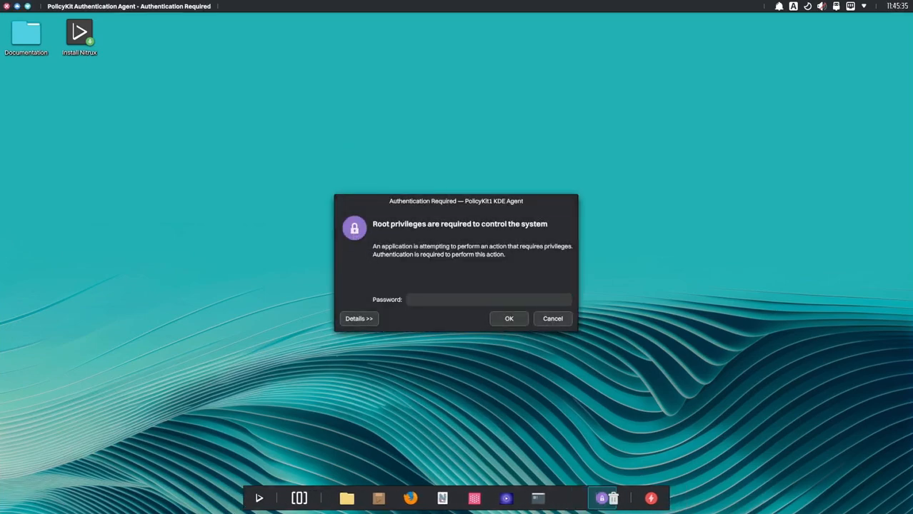
# Submit the root prompt with no password, cancel it, and launch System Monitor from the dock
pyautogui.click(509, 319)
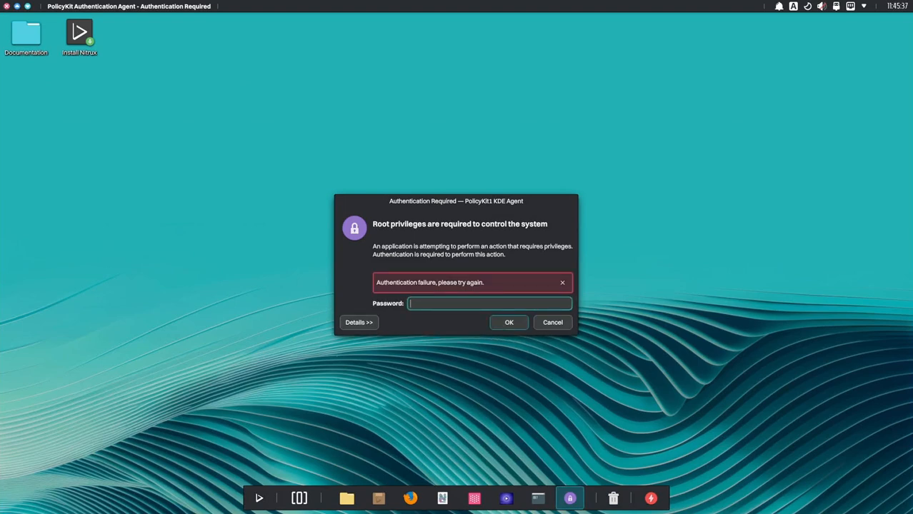
pyautogui.click(552, 322)
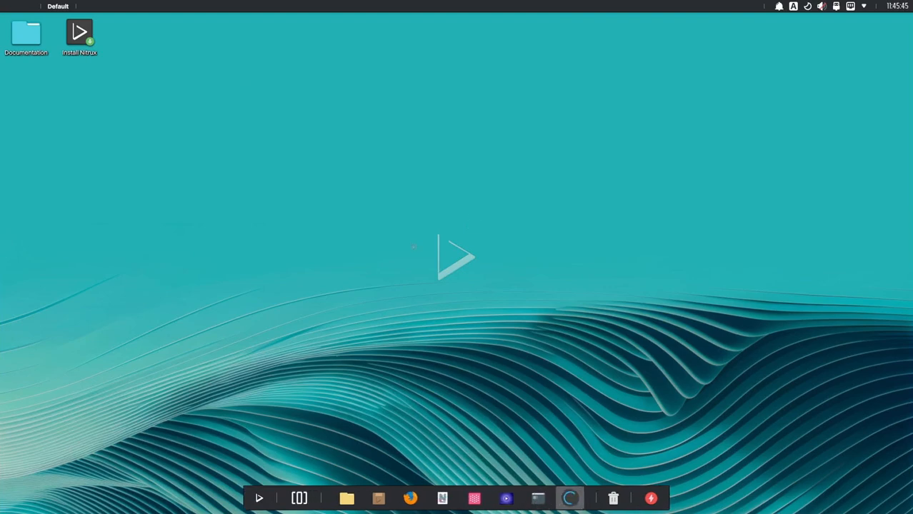
pyautogui.click(569, 497)
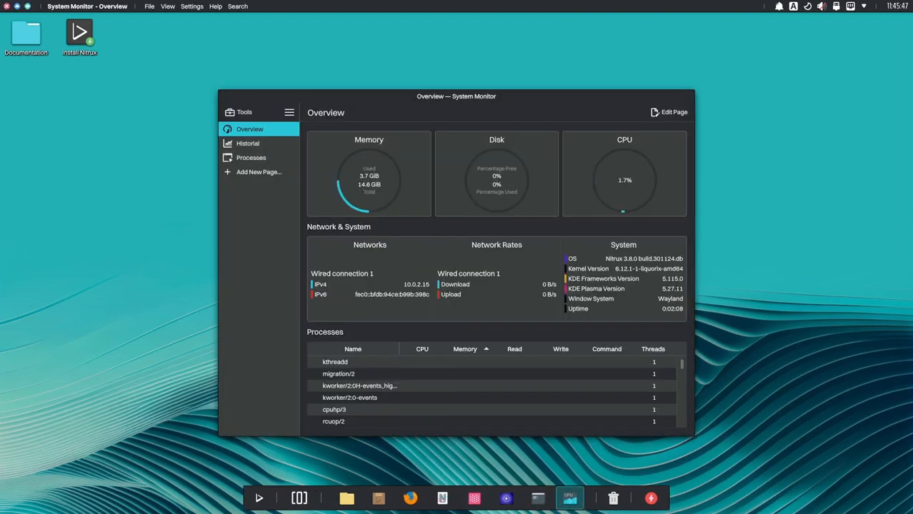